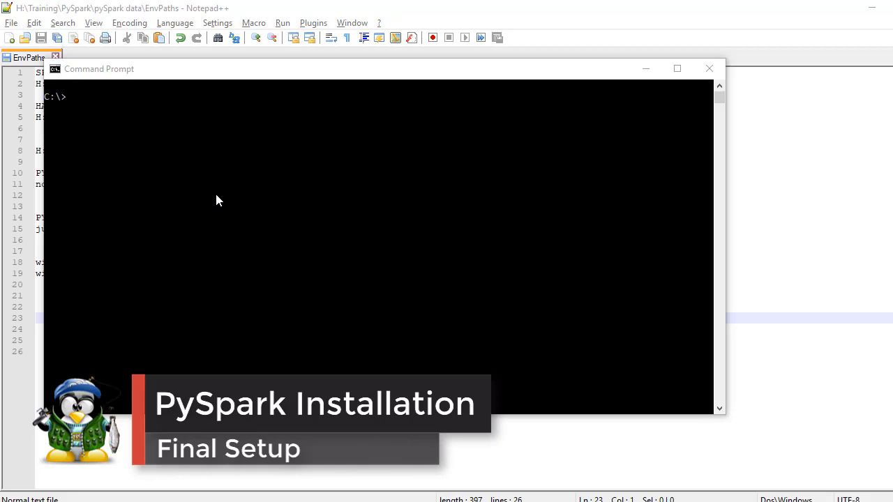
mouse_move(115, 118)
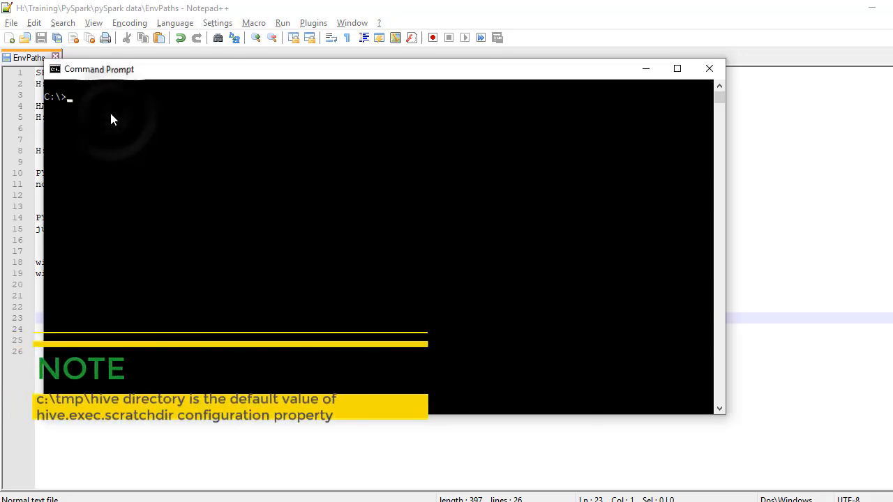
Make C:\tmp with mkdir, change into it, and create the hive folder inside.
text(mkdir)
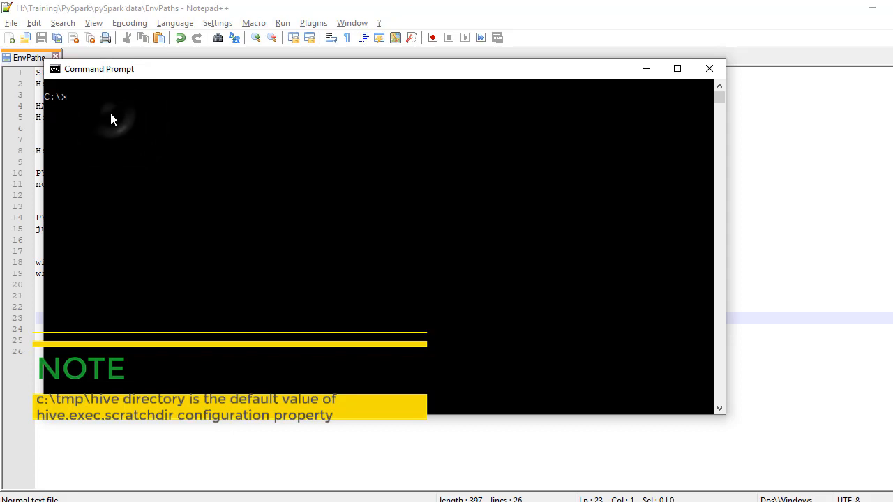
text(mkdir tmp)
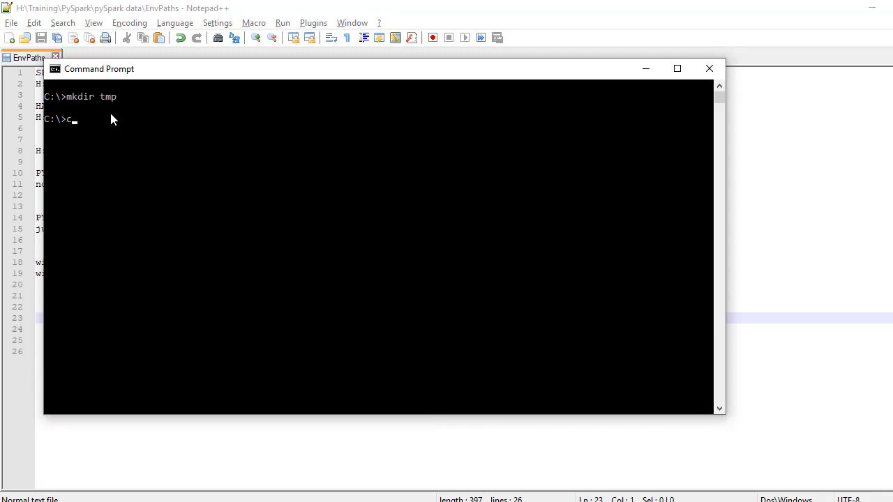
text(cd tmp)
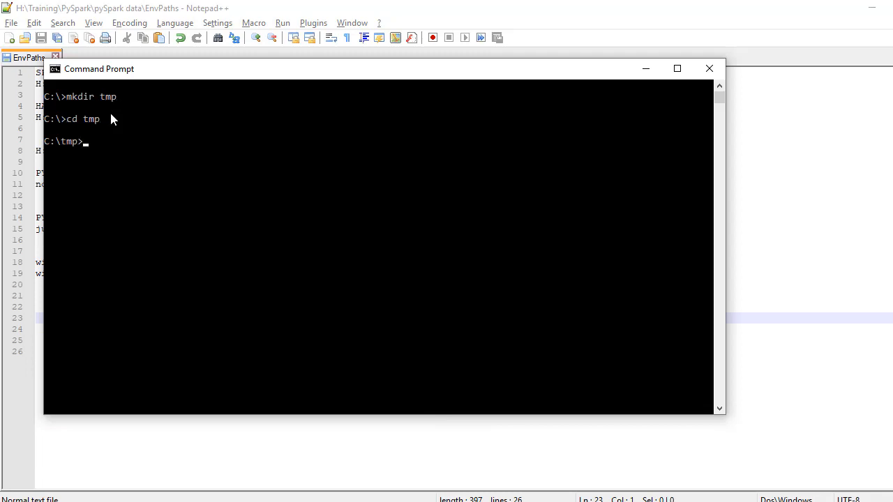
text(mkdir hive)
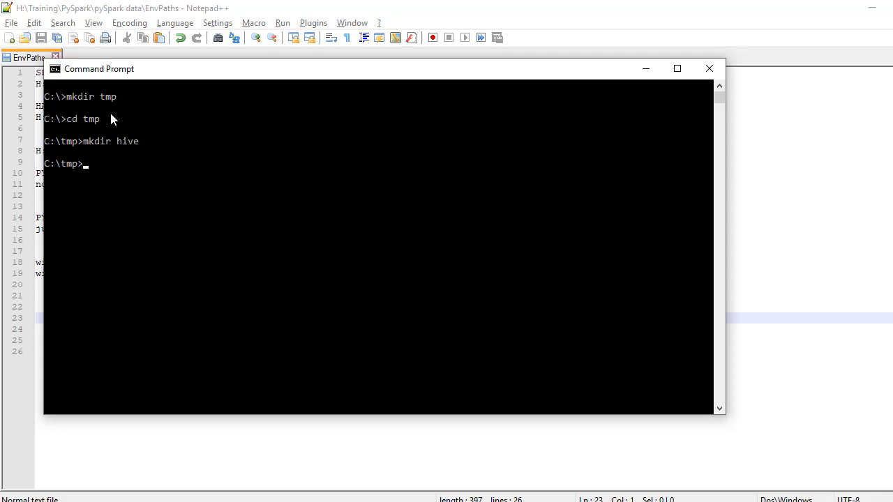
mouse_move(662, 226)
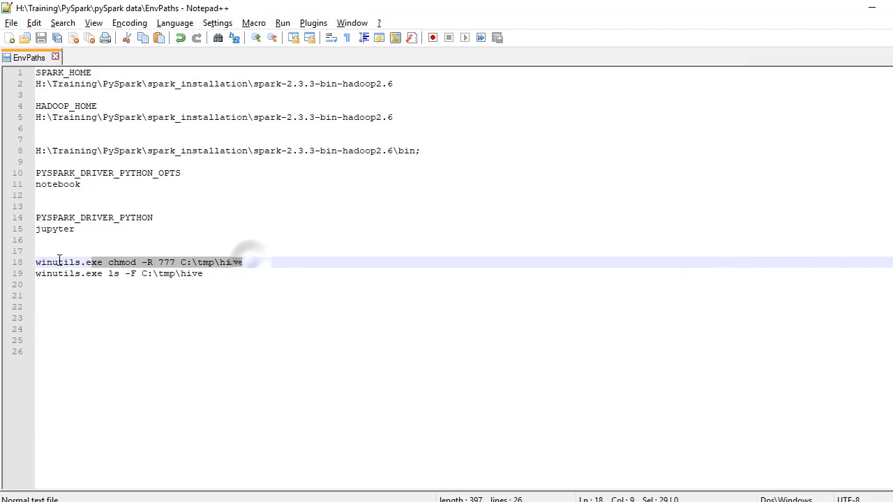
Run winutils.exe chmod -R 777 C:\tmp\hive to grant full recursive permissions.
key(alt+tab)
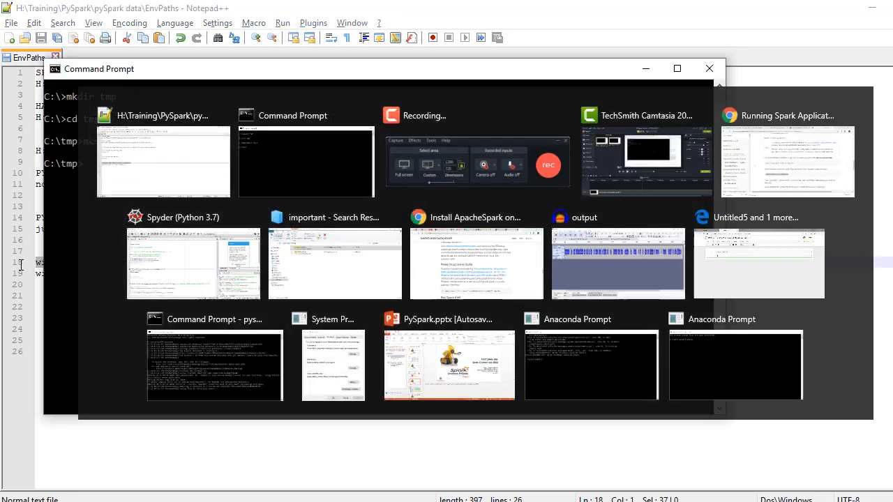
click(292, 161)
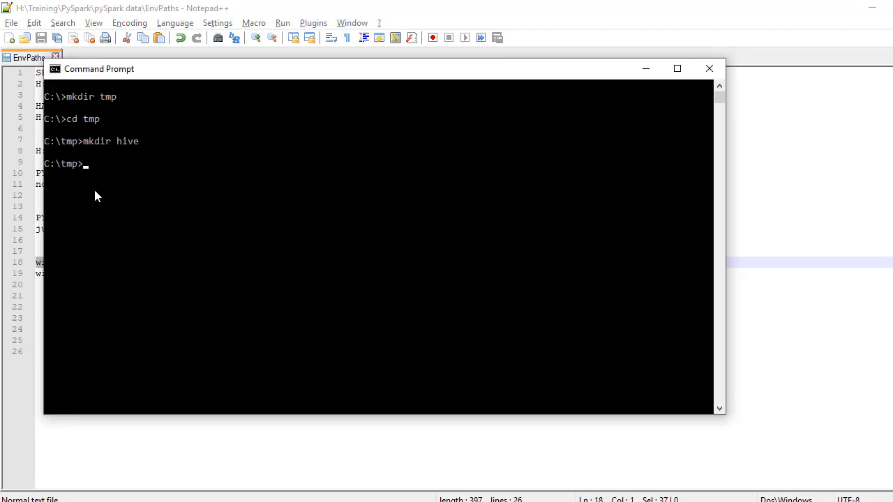
text(winutils.exe chmod -R 777 C:\tmp\hive)
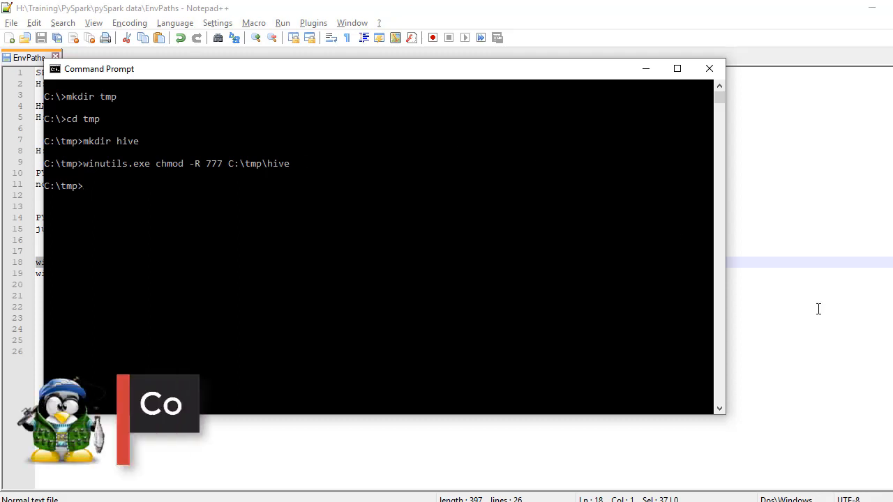
click(709, 68)
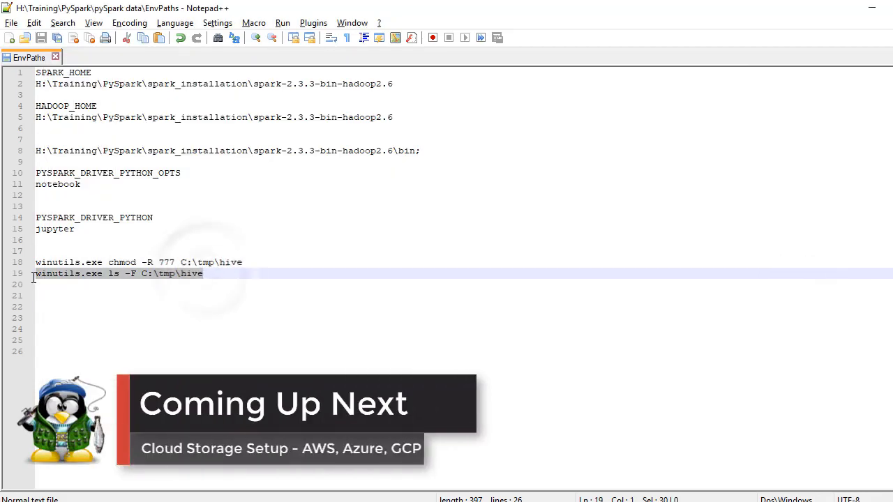